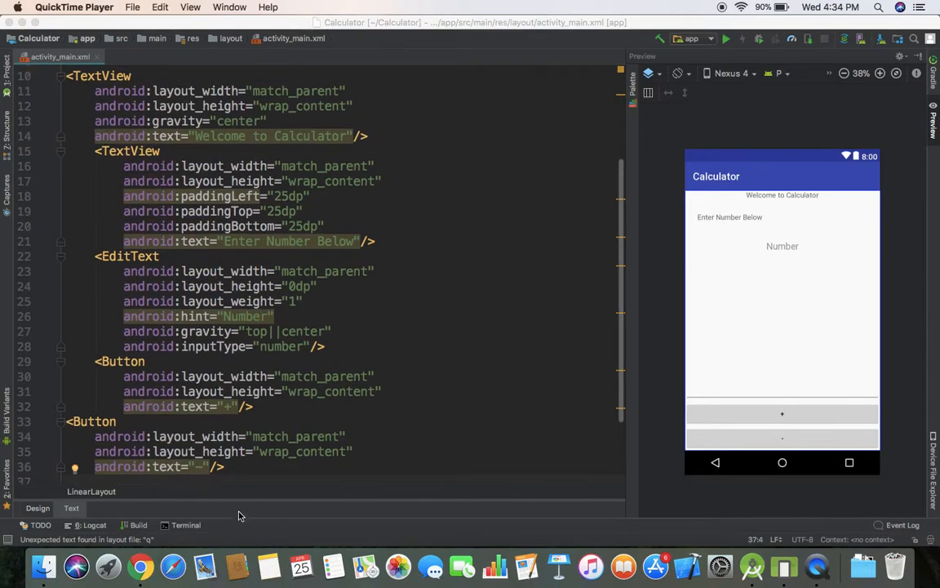
Step: In Chrome, go to YouTube and search for 'Android Ashen'
{"action": "left_click", "coordinate": [140, 565]}
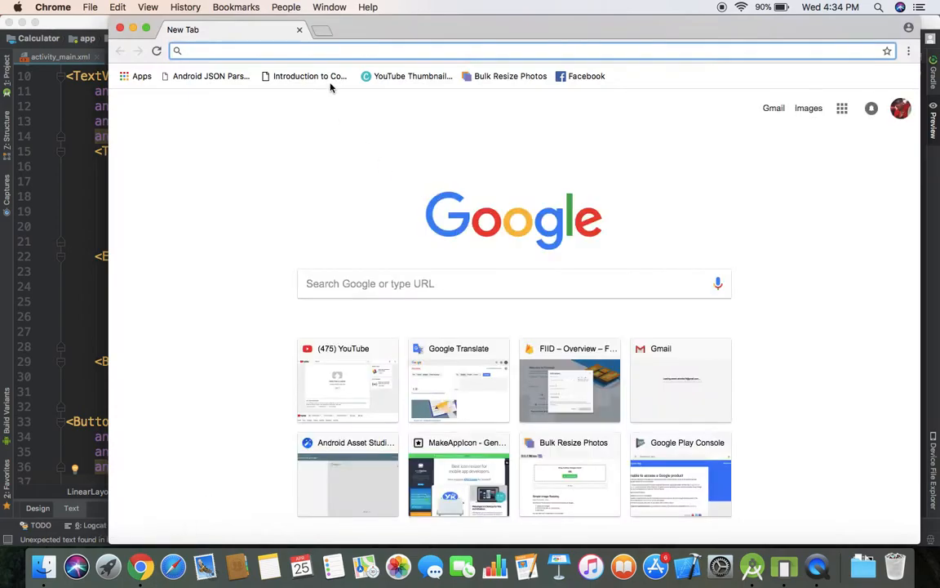
{"action": "type", "text": "youtube.com"}
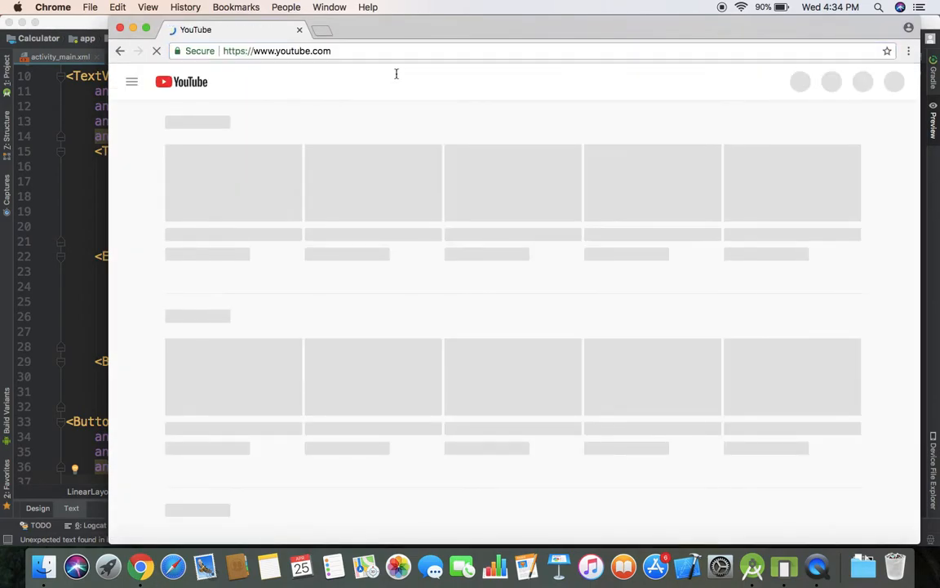
{"action": "type", "text": "Android"}
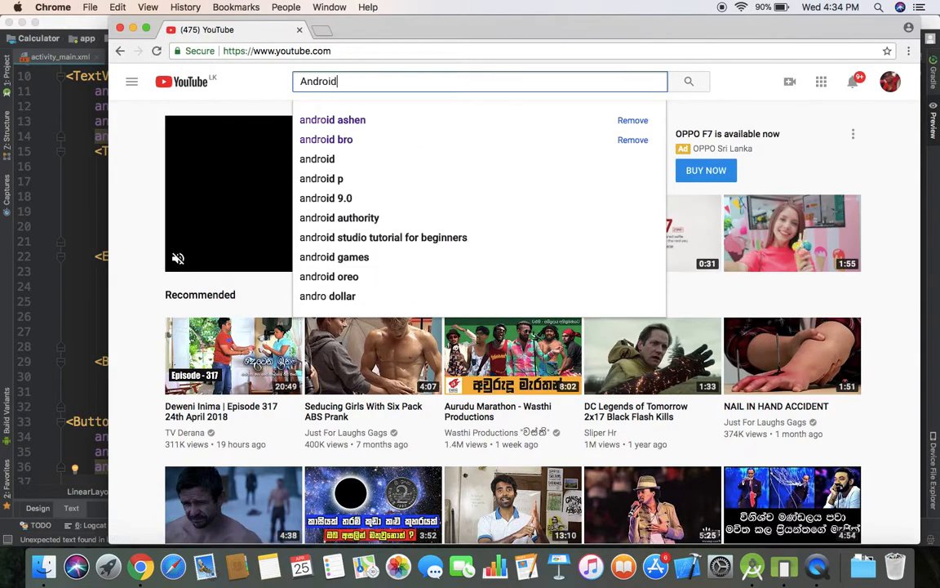
{"action": "left_click", "coordinate": [352, 119]}
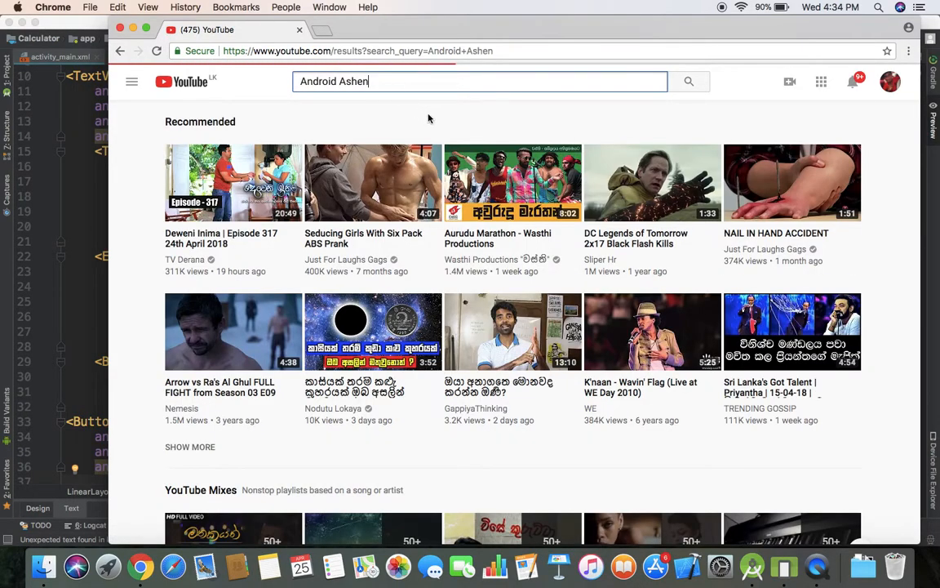
Step: Open Part 1 of the 'Create a Android App - Sinhala Tutorial' playlist from the results
{"action": "left_click", "coordinate": [689, 82]}
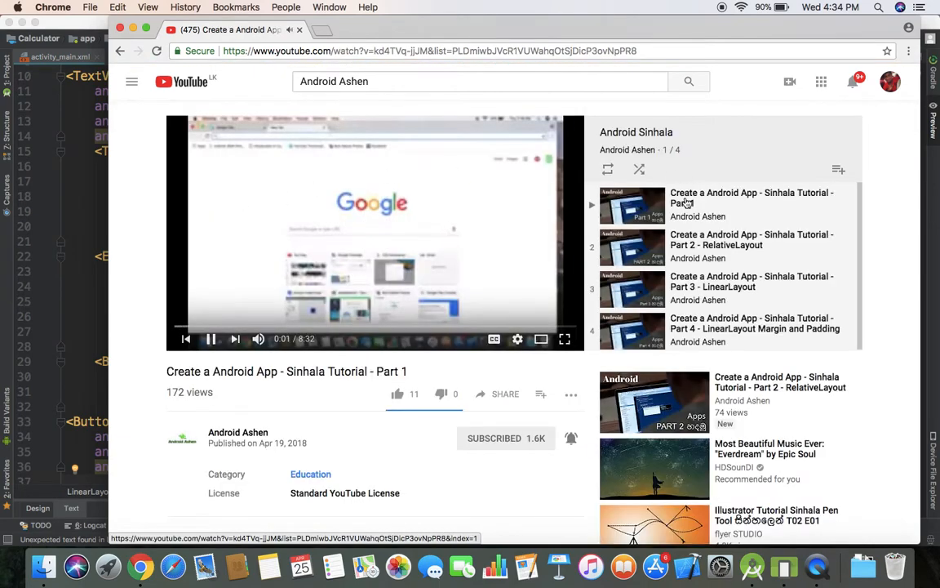
{"action": "left_click", "coordinate": [209, 338]}
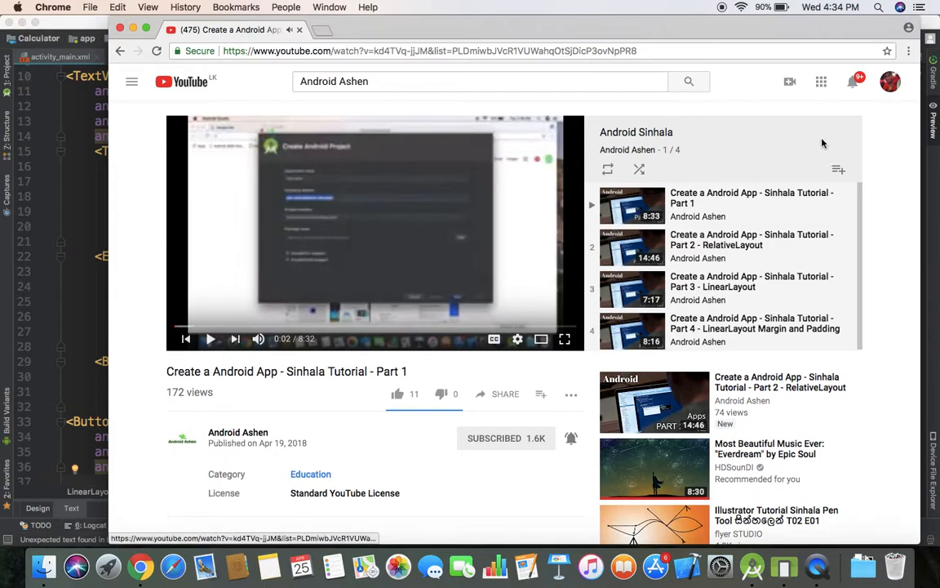
{"action": "mouse_move", "coordinate": [839, 170]}
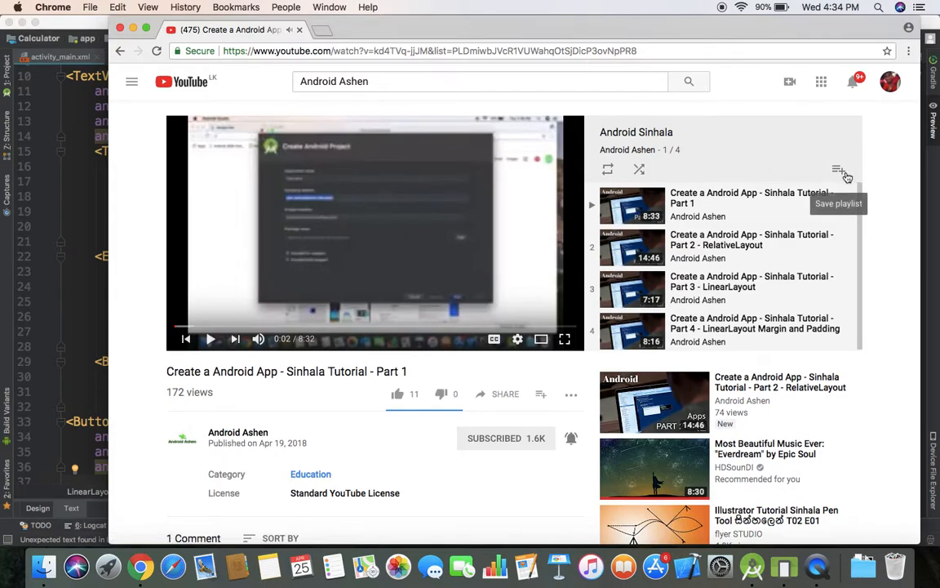
{"action": "mouse_move", "coordinate": [121, 30]}
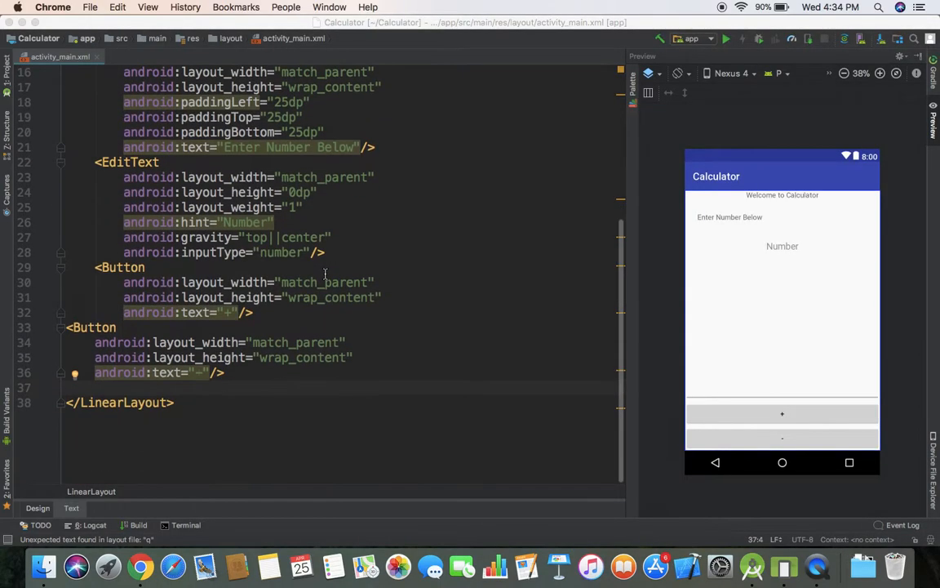
{"action": "mouse_move", "coordinate": [496, 274]}
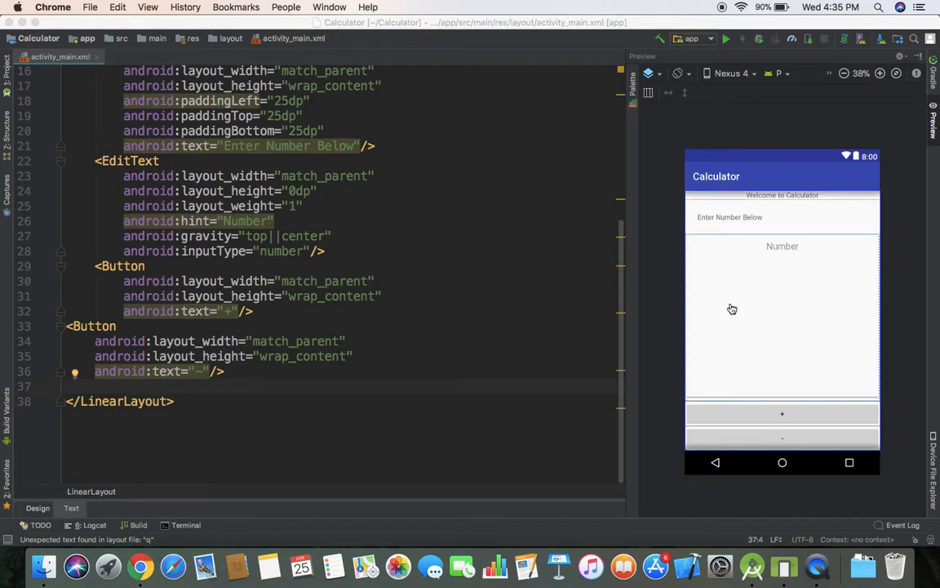
{"action": "mouse_move", "coordinate": [808, 273]}
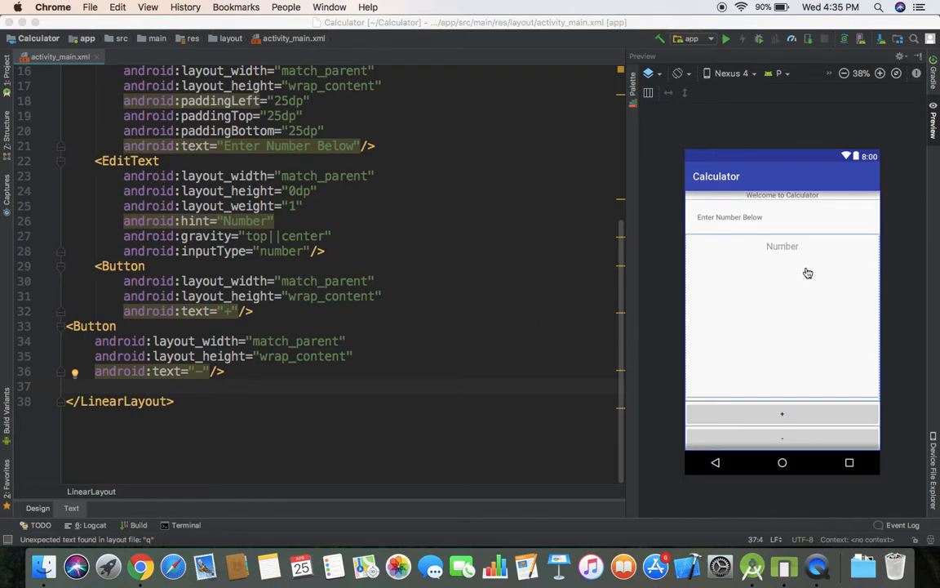
{"action": "mouse_move", "coordinate": [796, 314]}
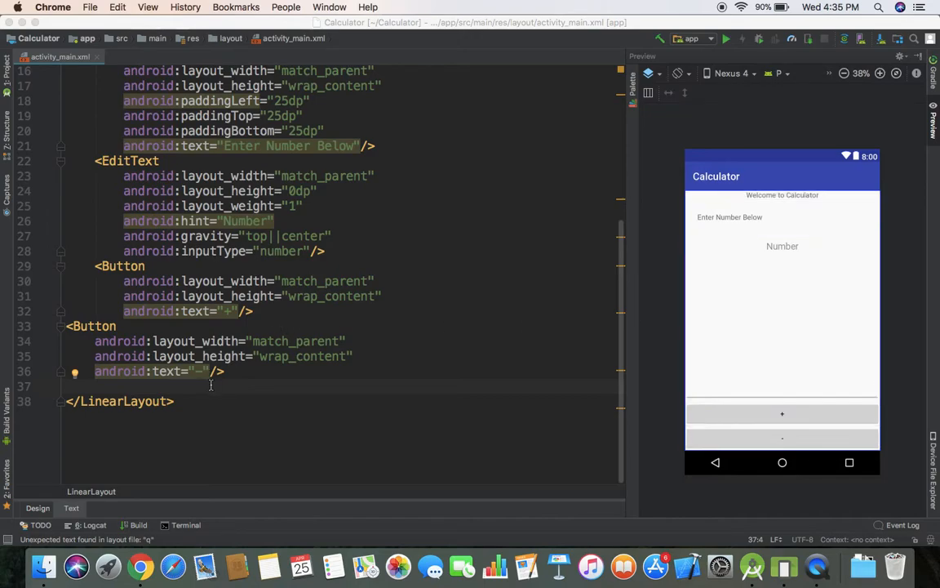
Step: Add a nested LinearLayout with match_parent width, 50dp height and horizontal orientation
{"action": "type", "text": "LinearLayout"}
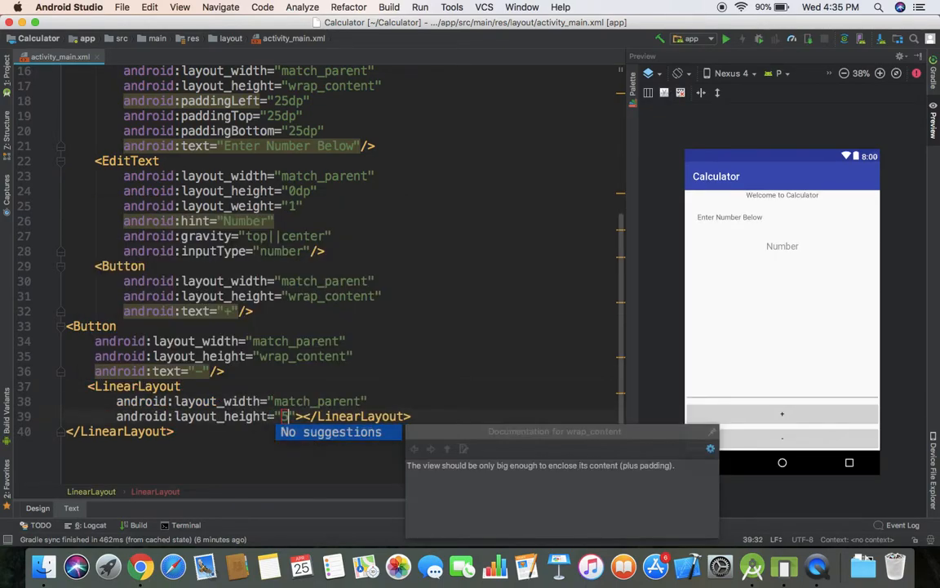
{"action": "type", "text": "0dp"}
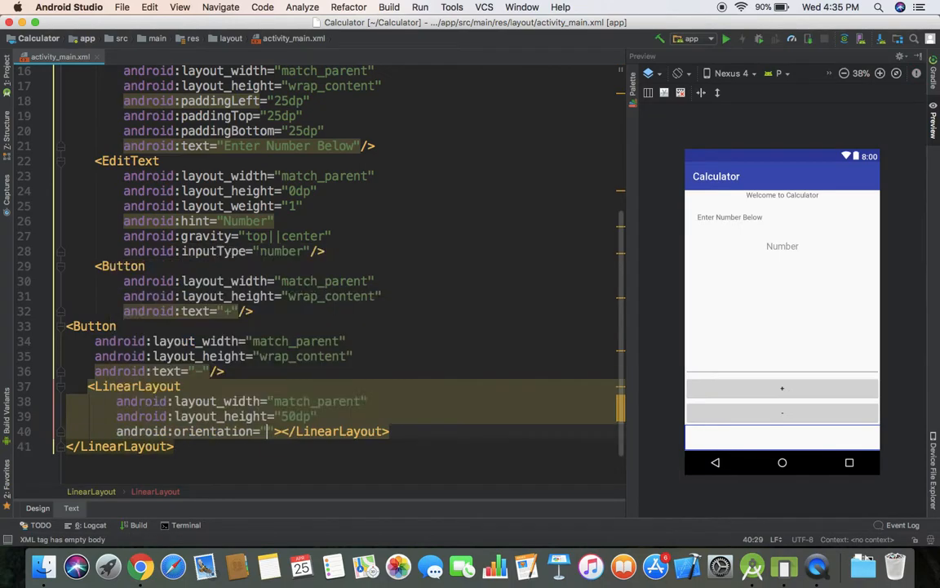
{"action": "type", "text": "horizontal"}
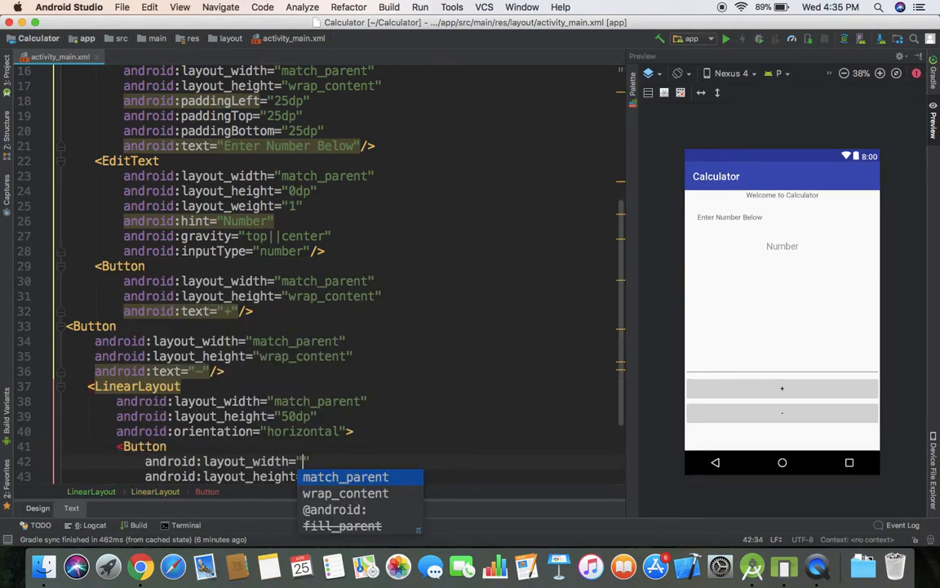
Step: Add two Buttons, 0dp wide and wrap_content tall, labelled 'Click me 1' and 'Click me 2'
{"action": "left_click", "coordinate": [346, 477]}
{"action": "type", "text": "0dp"}
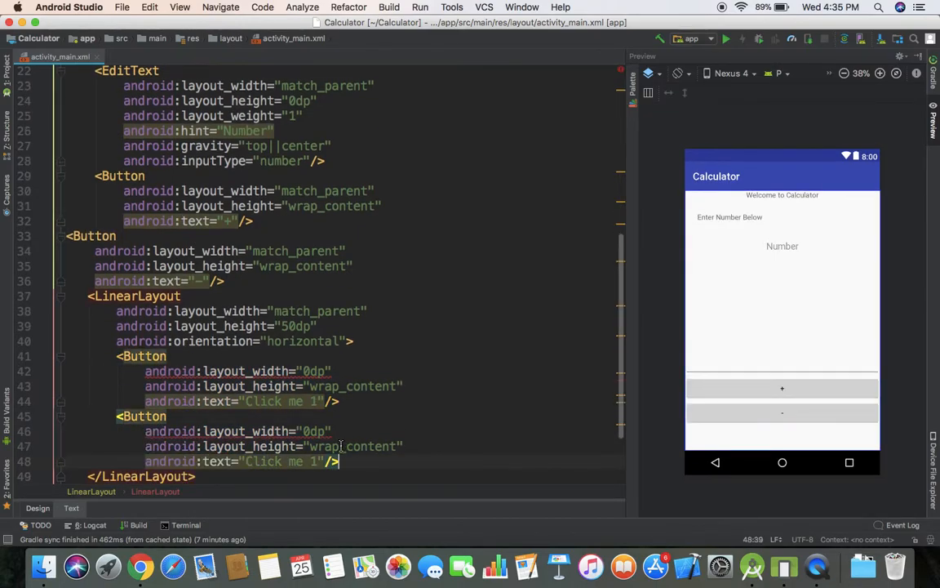
{"action": "type", "text": "2"}
{"action": "type", "text": "an"}
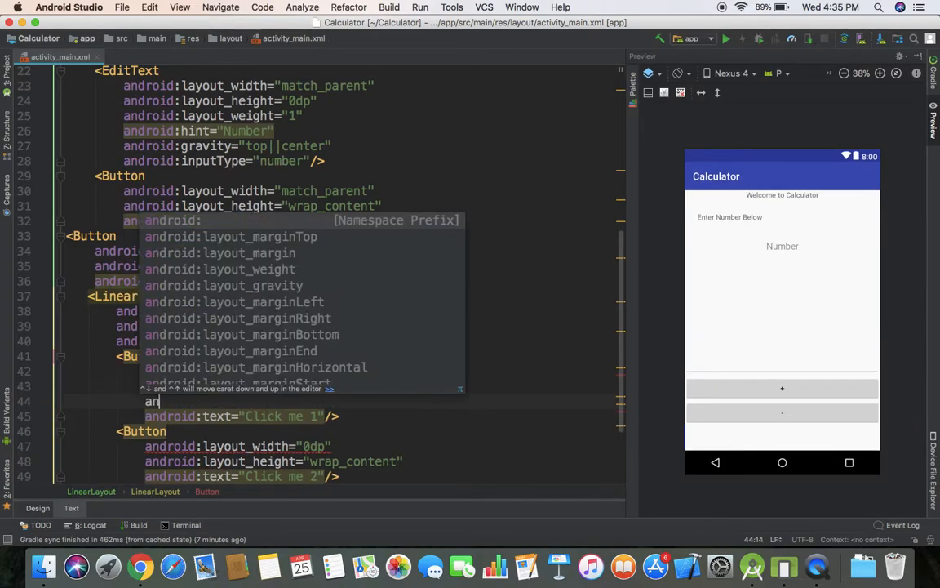
Step: Give each Button android:layout_weight="1" and check them sharing the row in the enlarged preview
{"action": "type", "text": "layout_weight=\"1"}
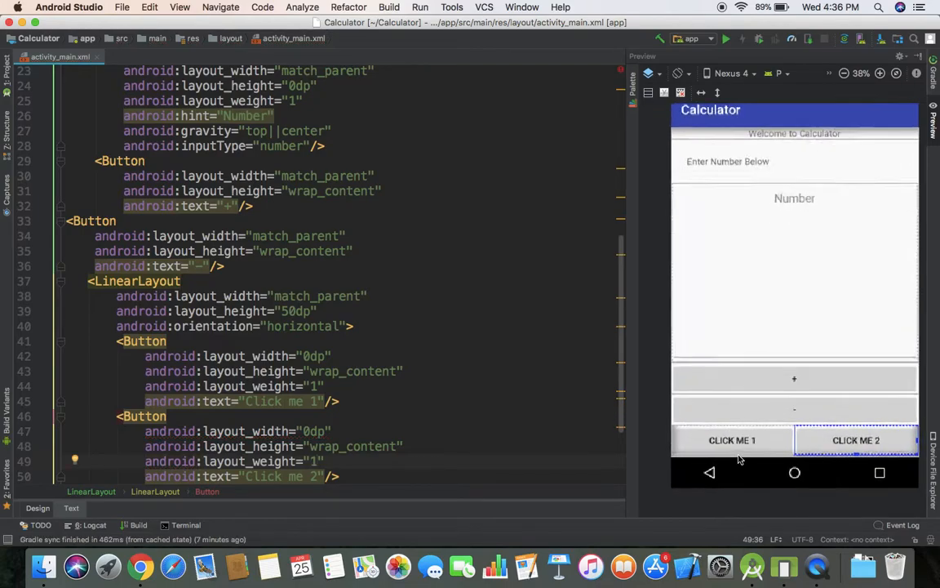
{"action": "left_click", "coordinate": [880, 74]}
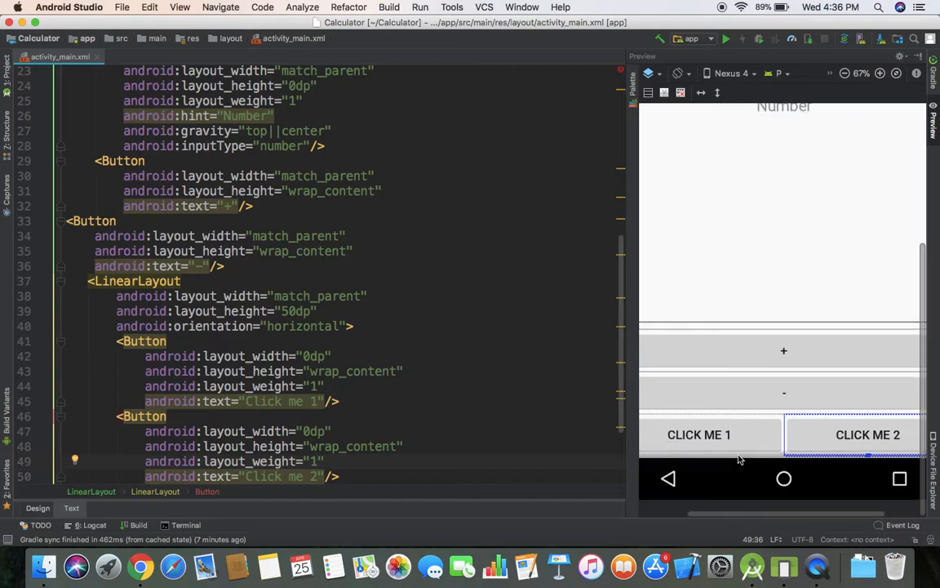